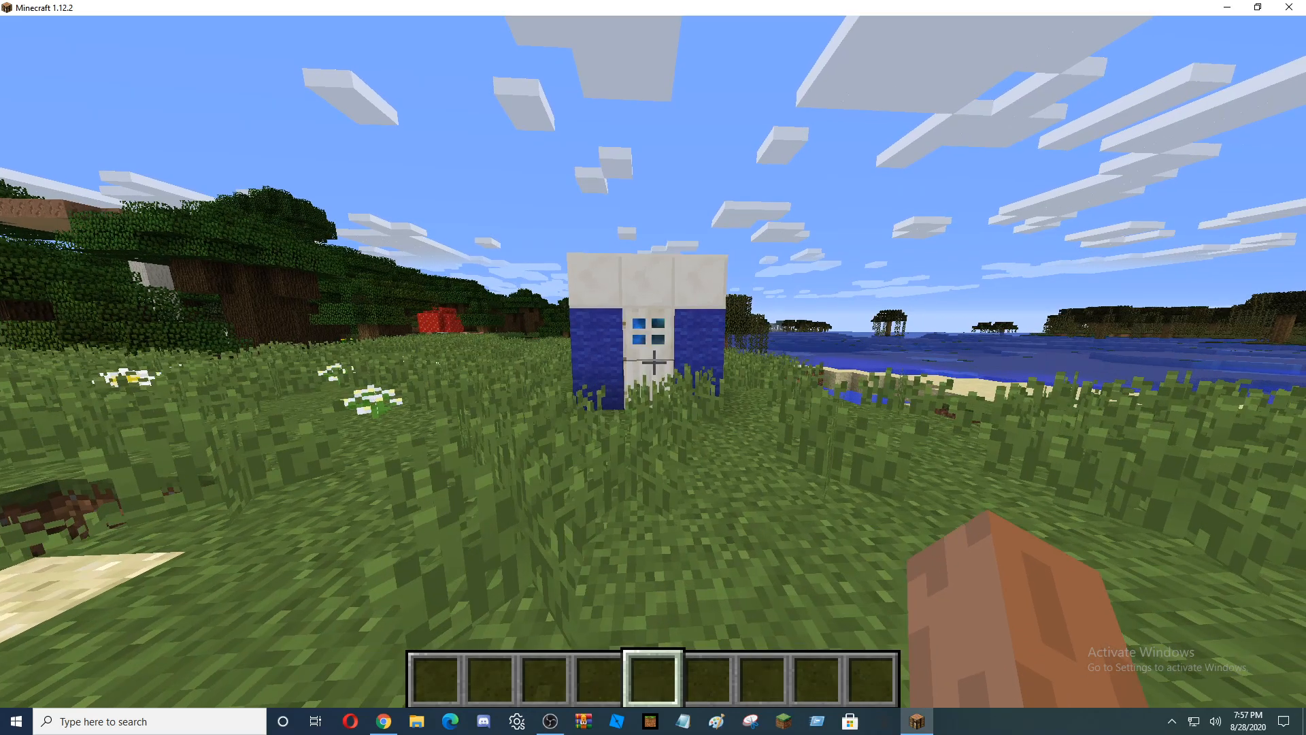
pyautogui.moveTo(653, 367)
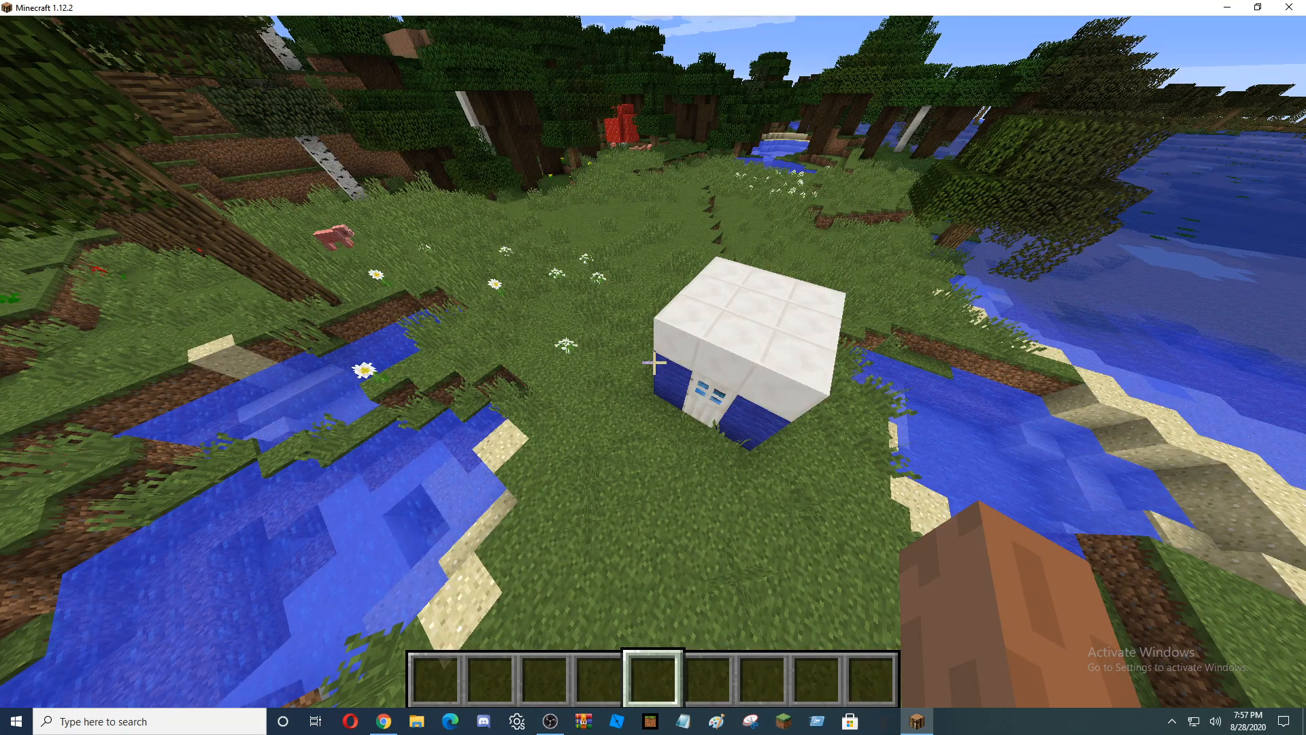
pyautogui.moveTo(653, 368)
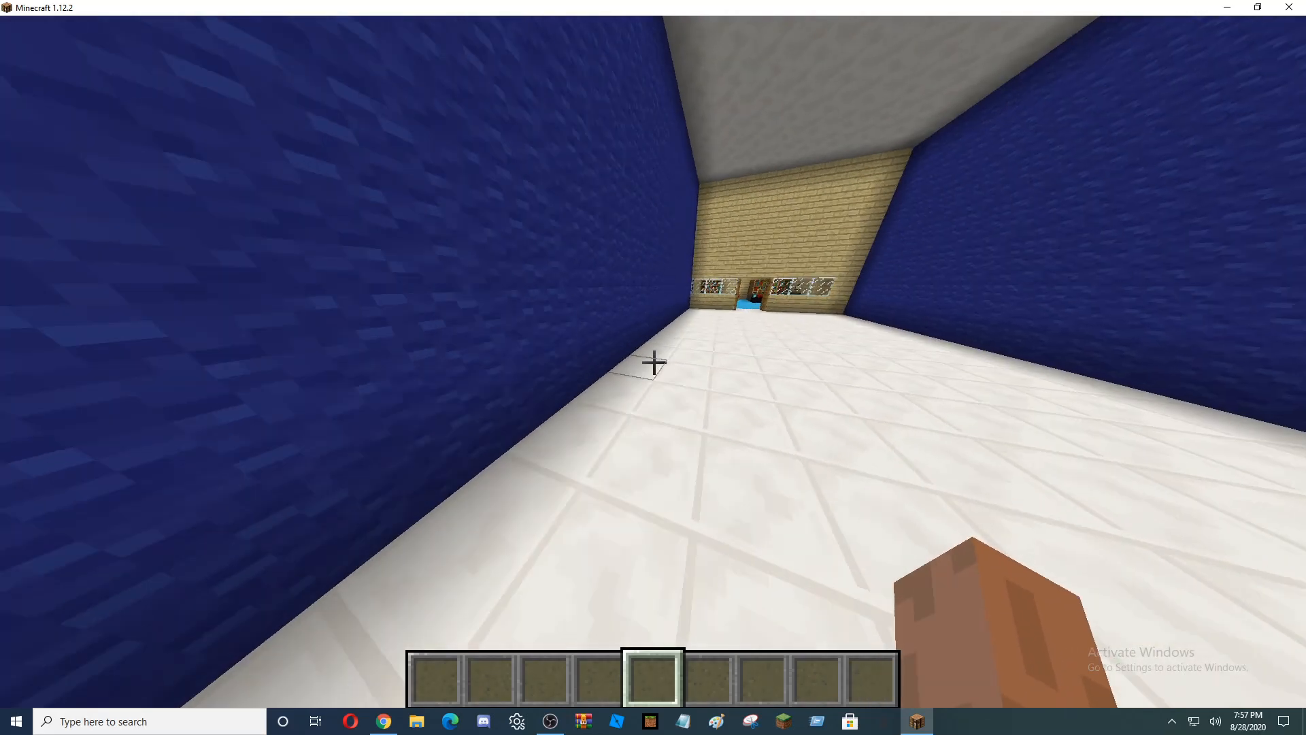
pyautogui.moveTo(653, 365)
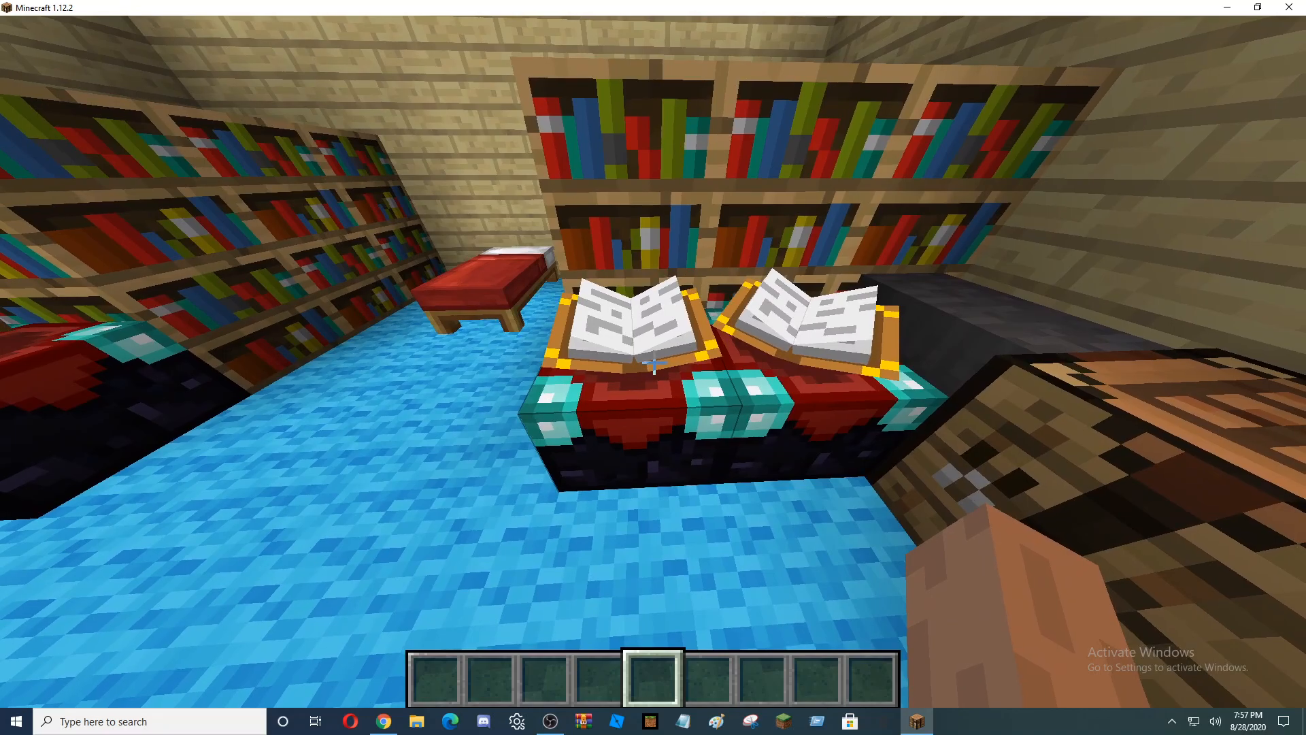
pyautogui.moveTo(653, 362)
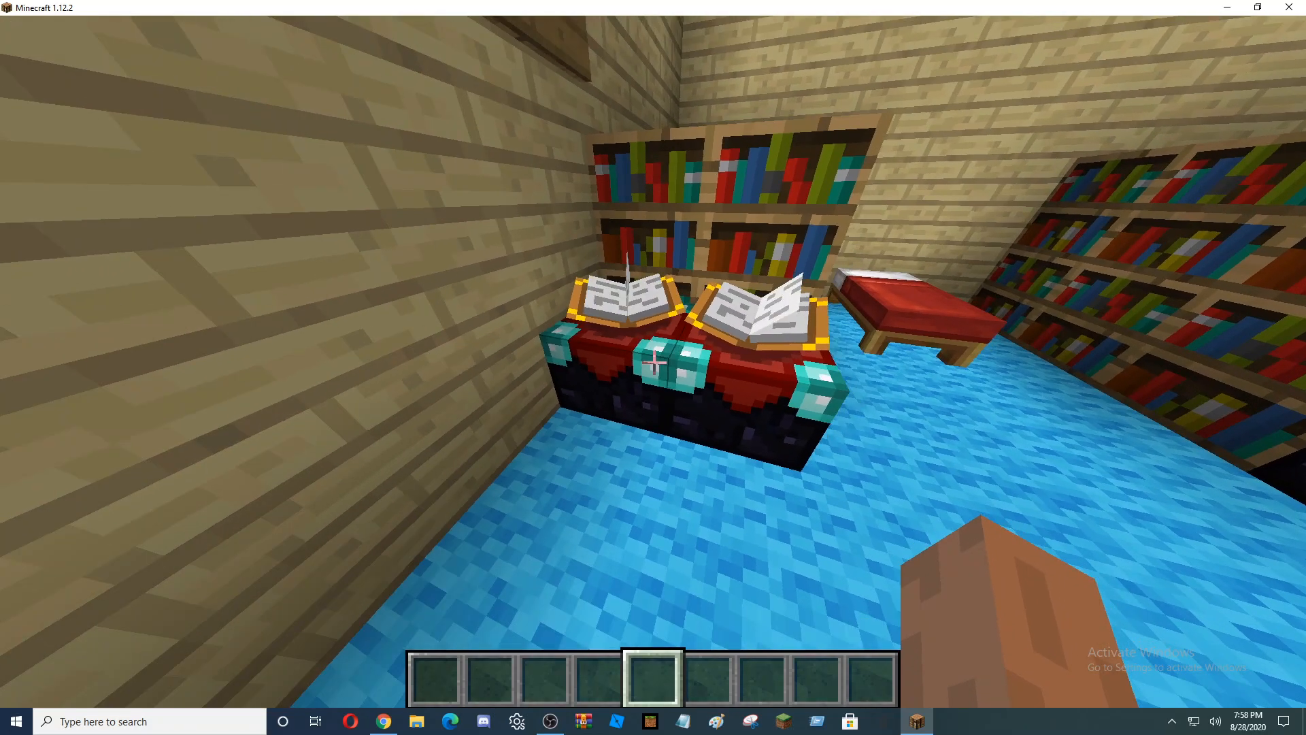
pyautogui.moveTo(653, 362)
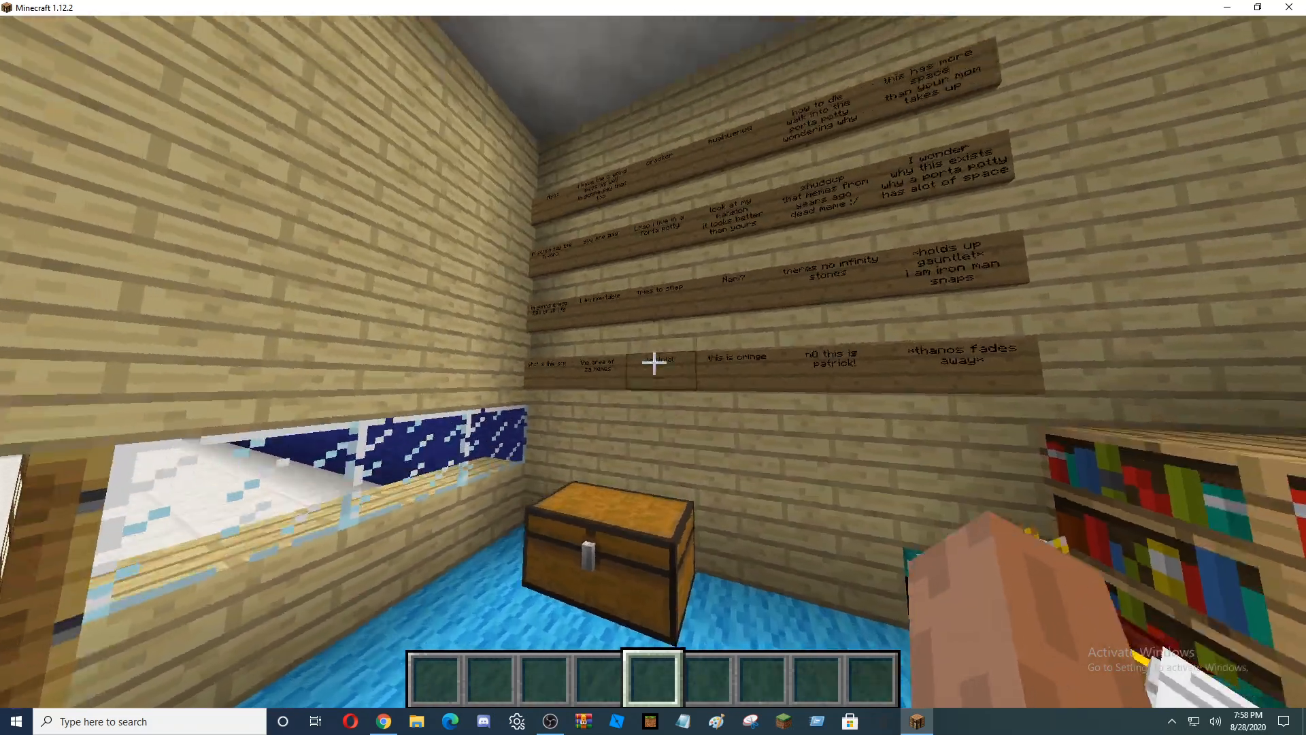
pyautogui.moveTo(653, 367)
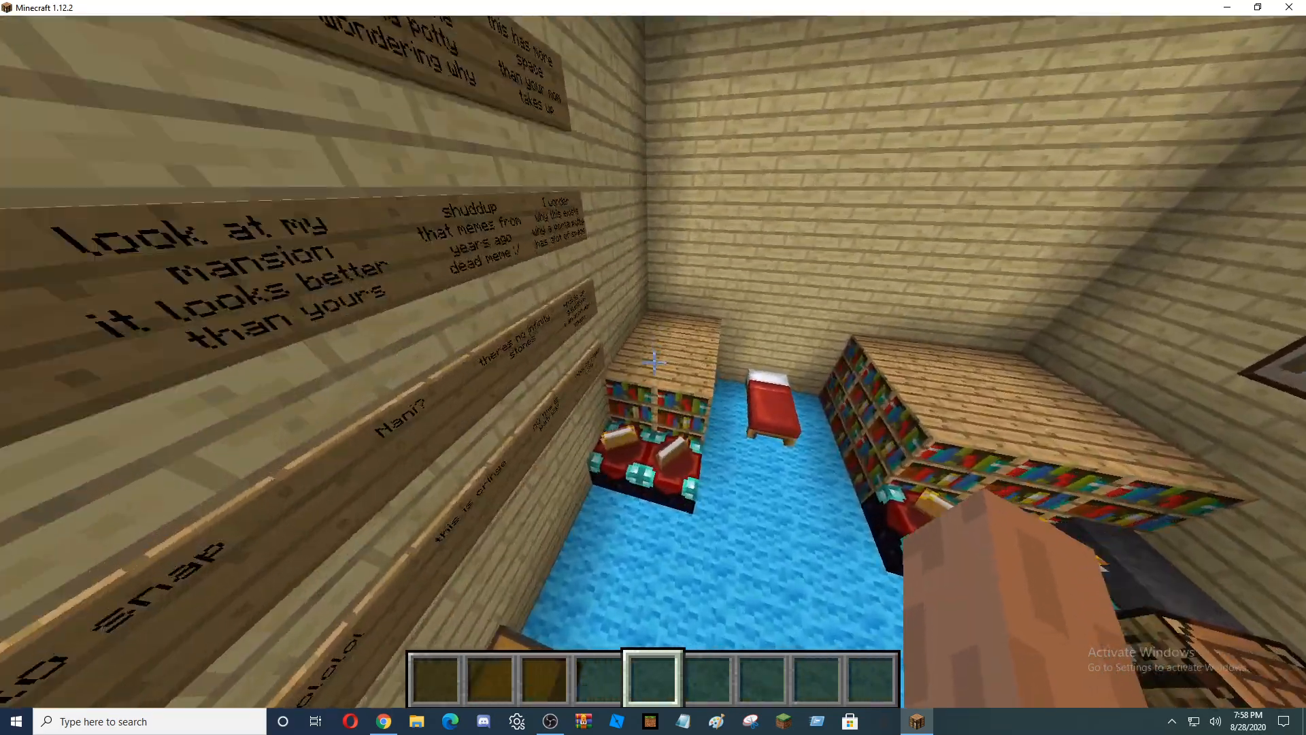
pyautogui.moveTo(653, 364)
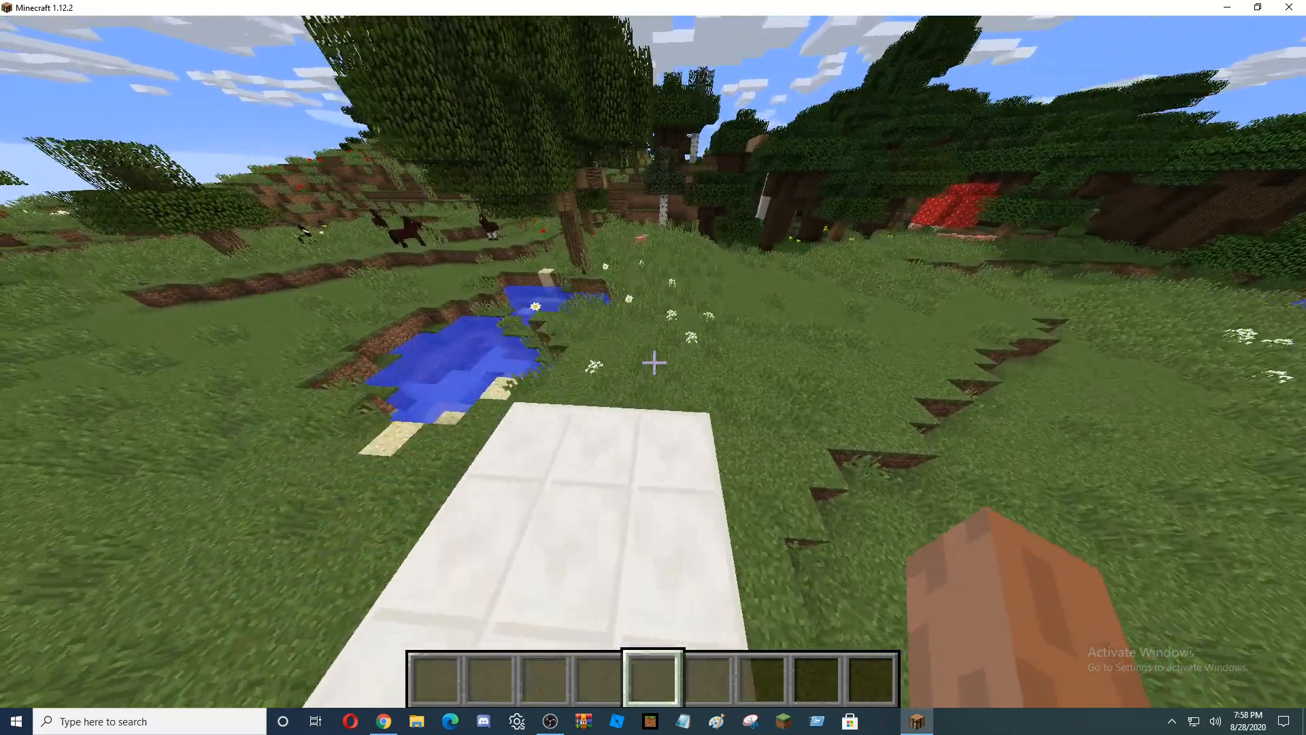
# - Pause Minecraft with Escape, minimise it to the desktop and bring up the OBS recording window
pyautogui.press('Escape')
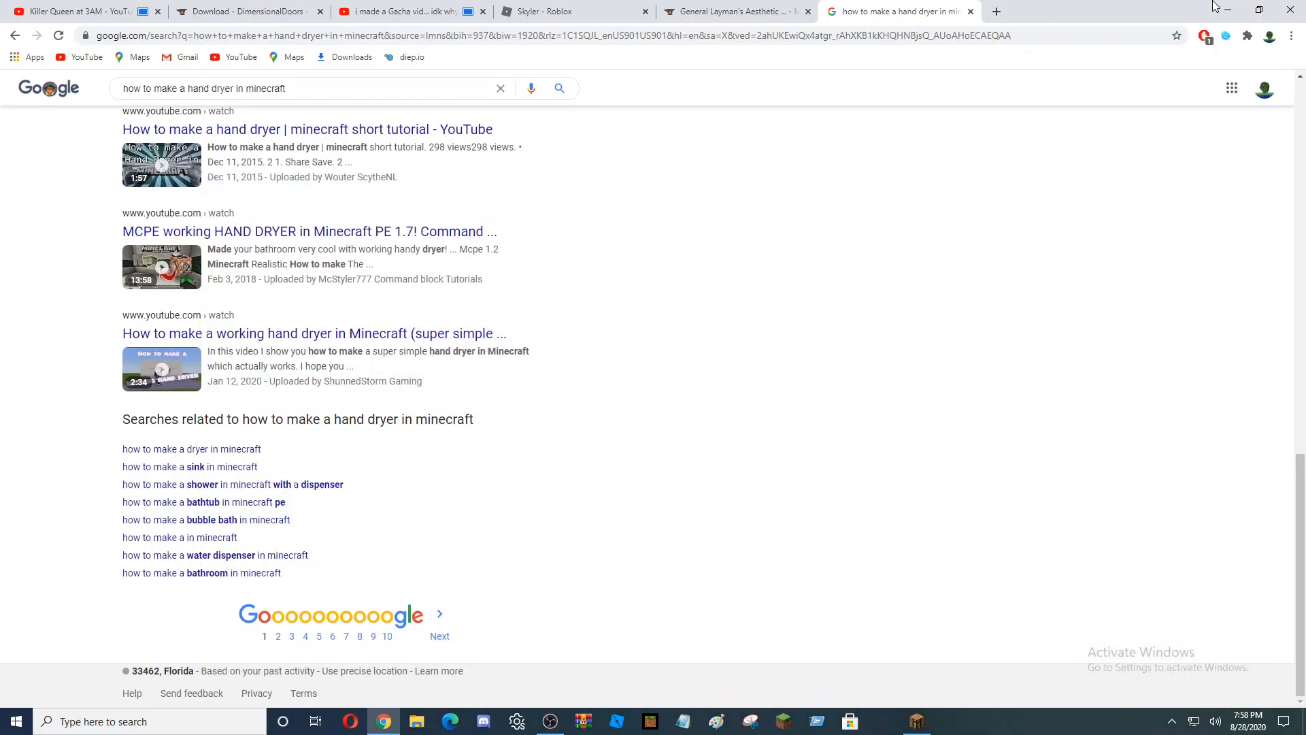
pyautogui.click(1227, 11)
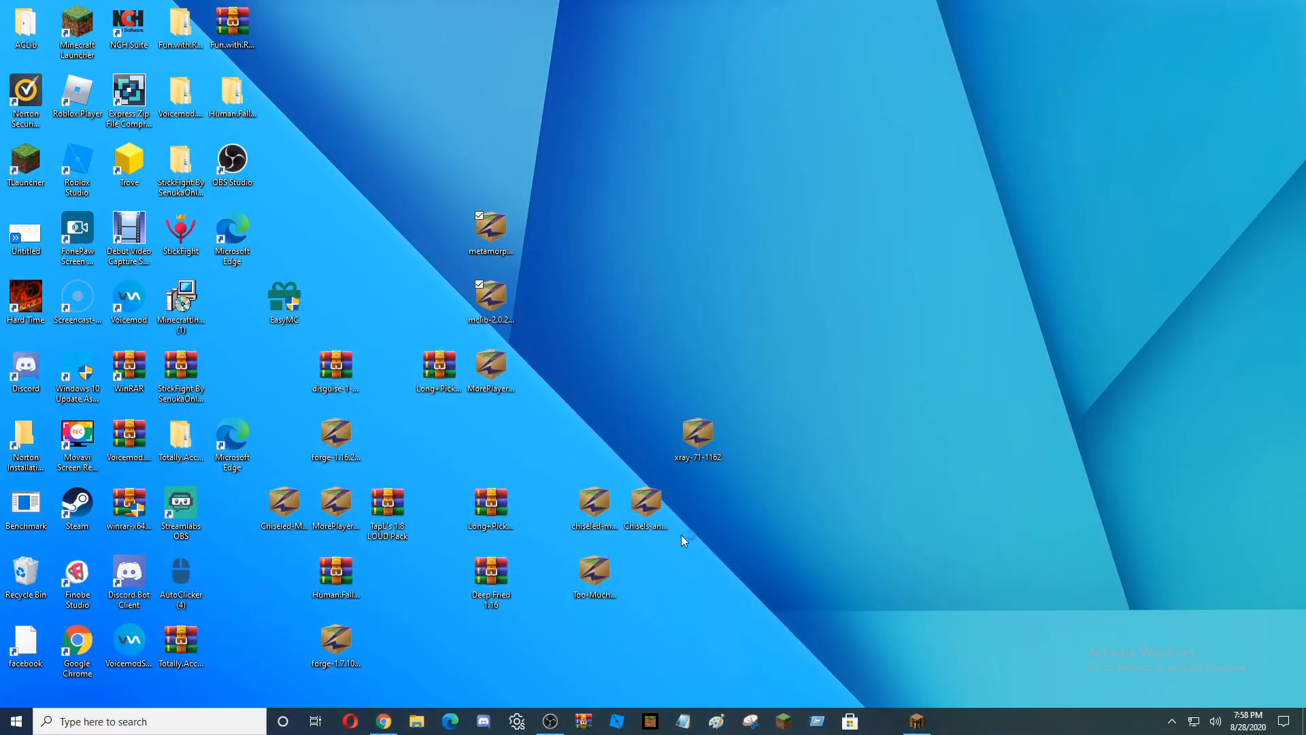
pyautogui.click(548, 721)
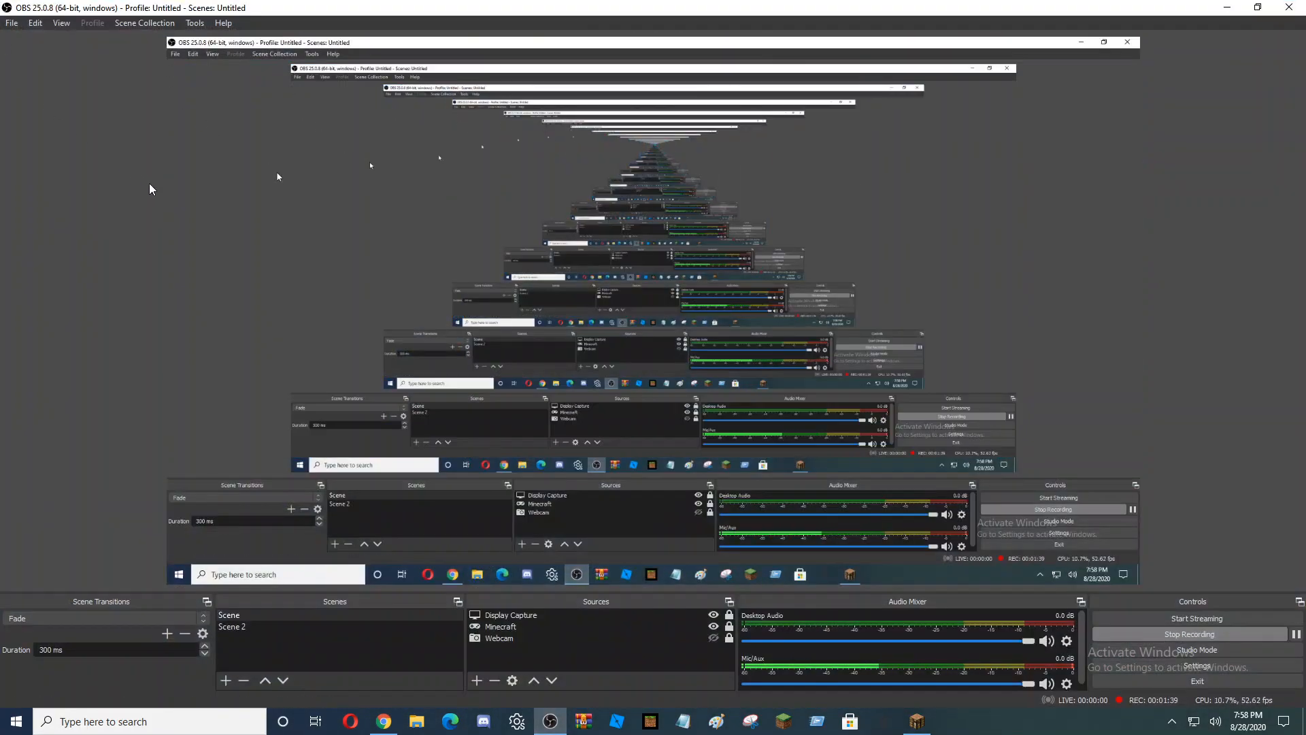